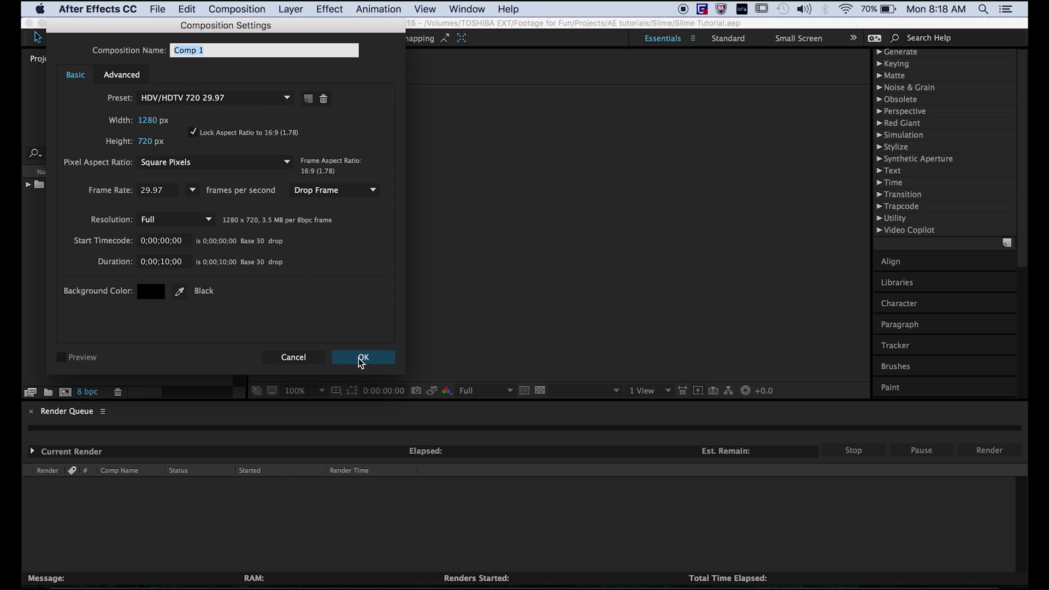
Create a 1280×720, 10-second Comp 1 holding a full-frame gray solid
click(363, 357)
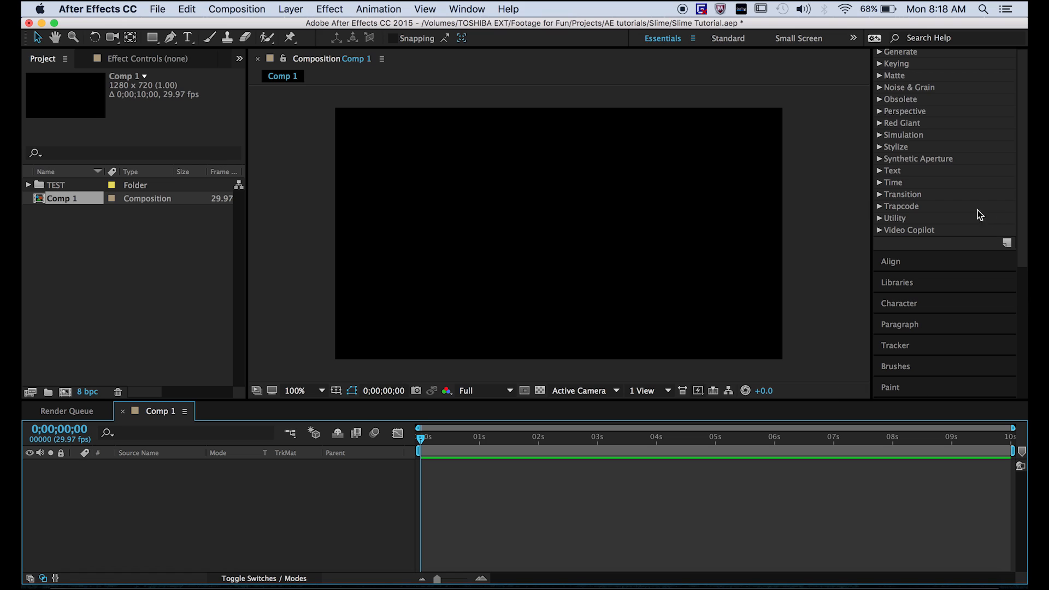
mouse_move(709, 318)
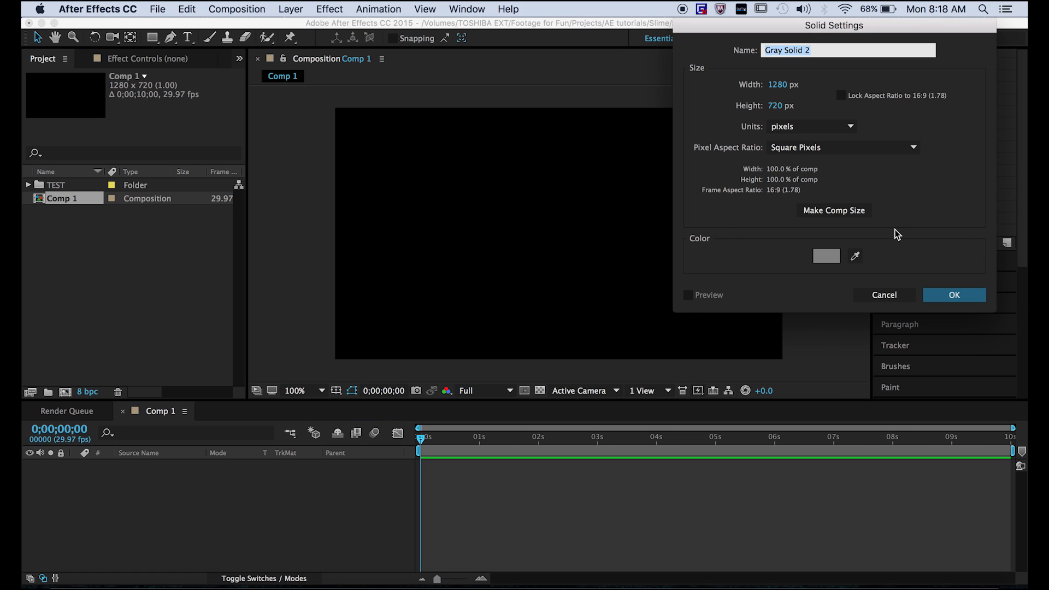
click(952, 295)
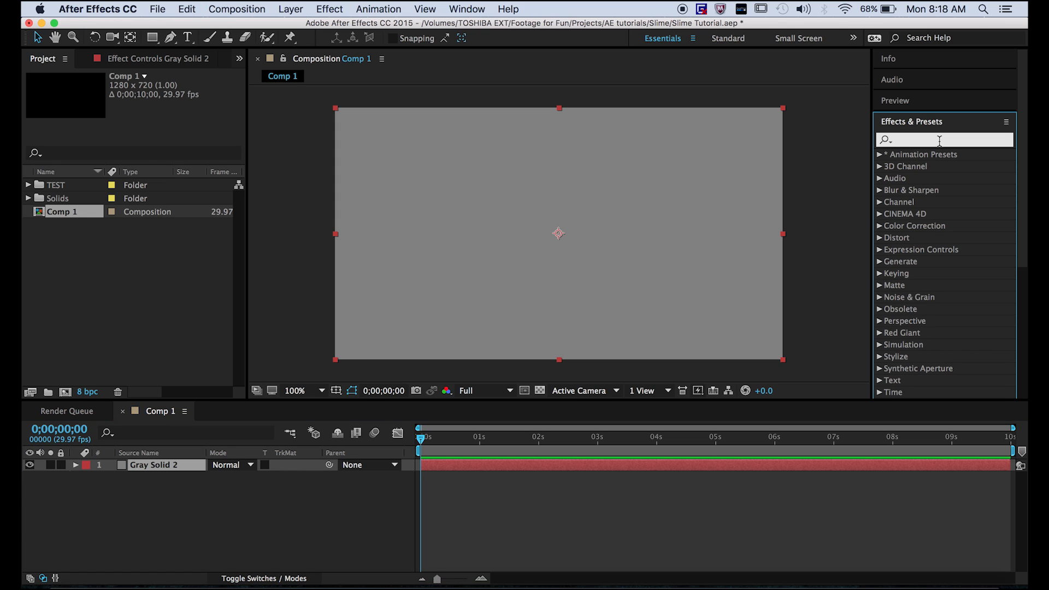
Apply Wave World with Transparency 0, Amplitude 0.28, and View set to Height Map
text(waveworld)
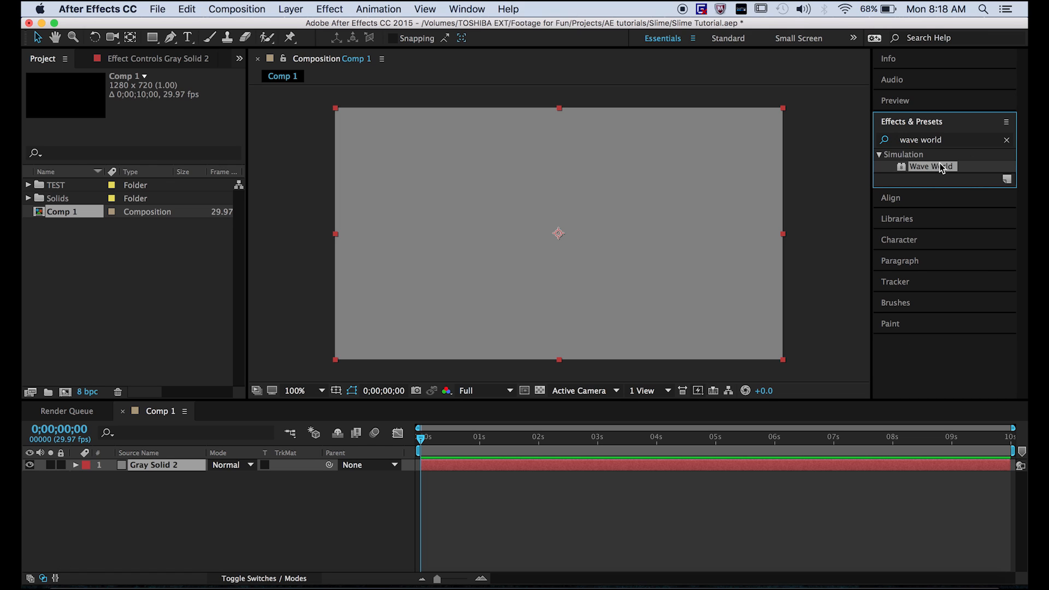
double_click(932, 166)
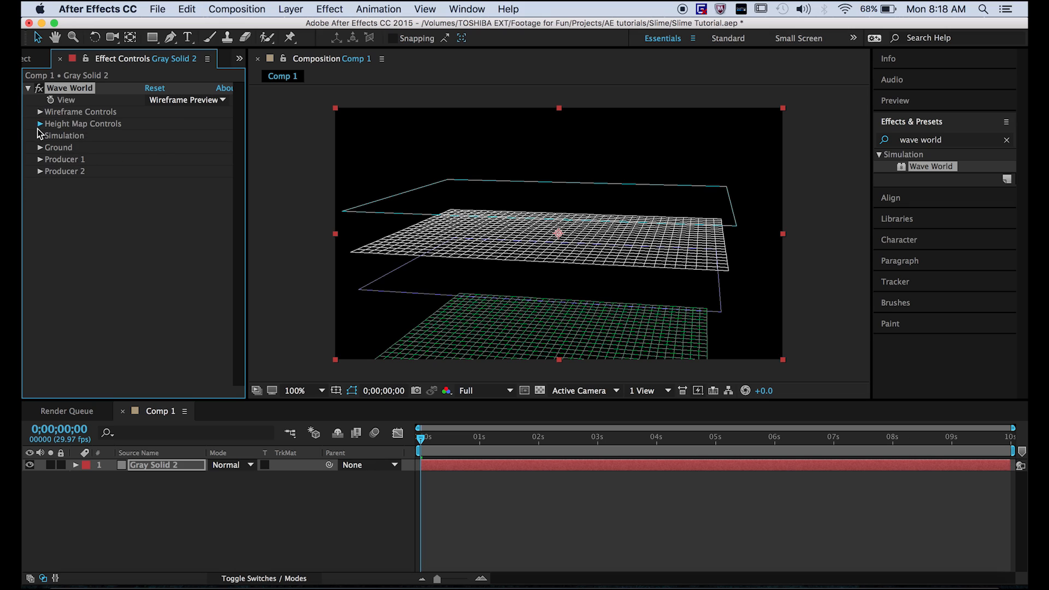
click(40, 123)
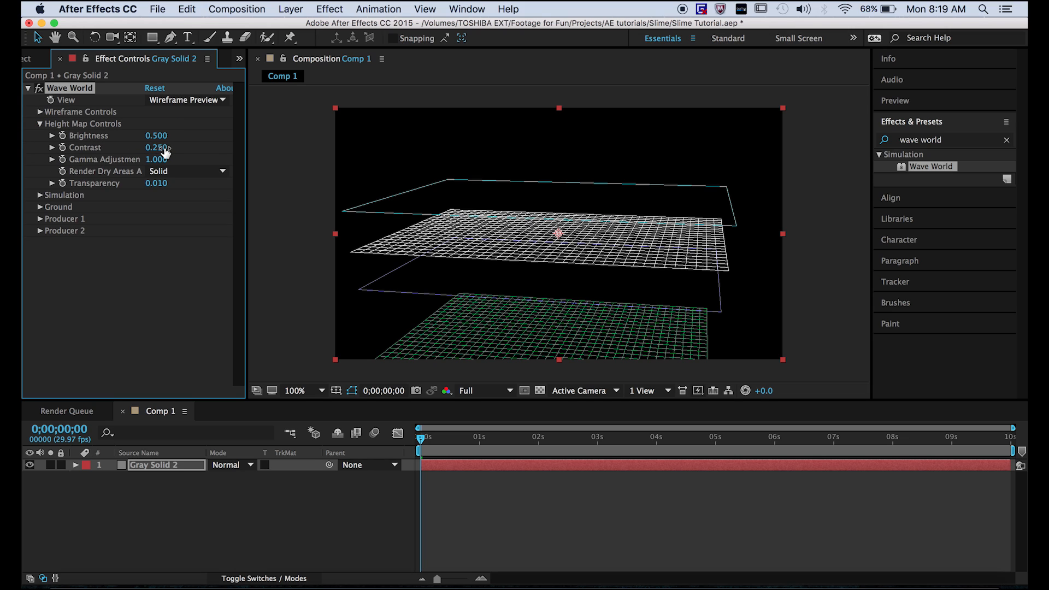
double_click(157, 147)
text(0.300)
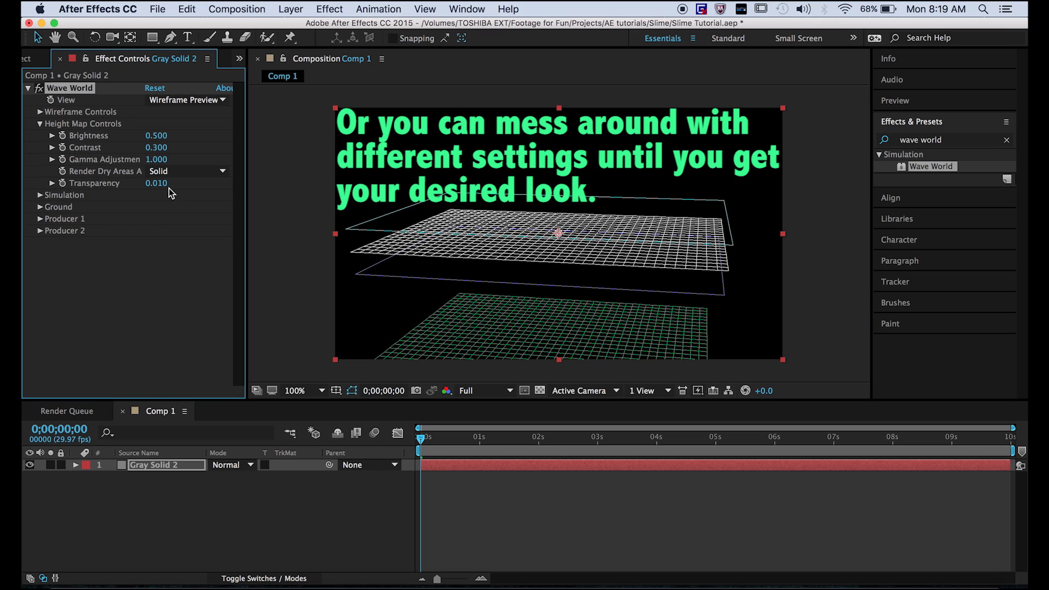
click(38, 195)
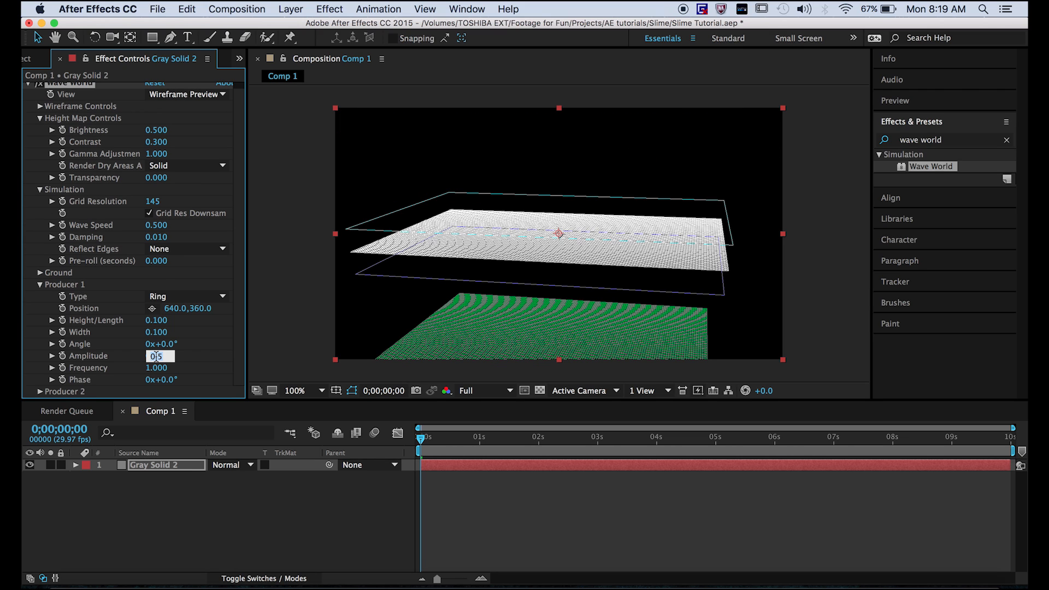
text(.280)
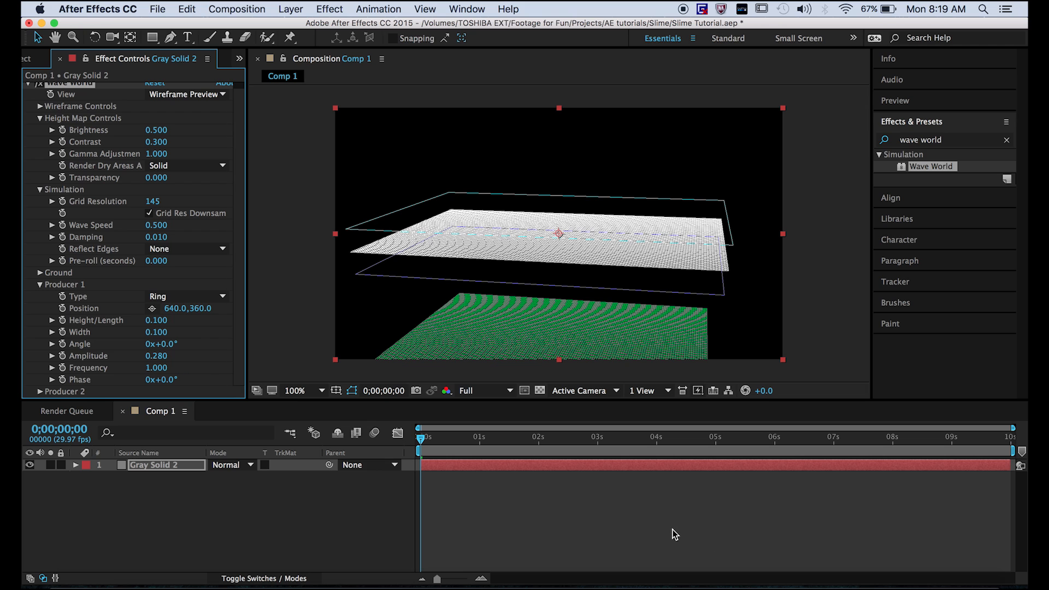
click(460, 437)
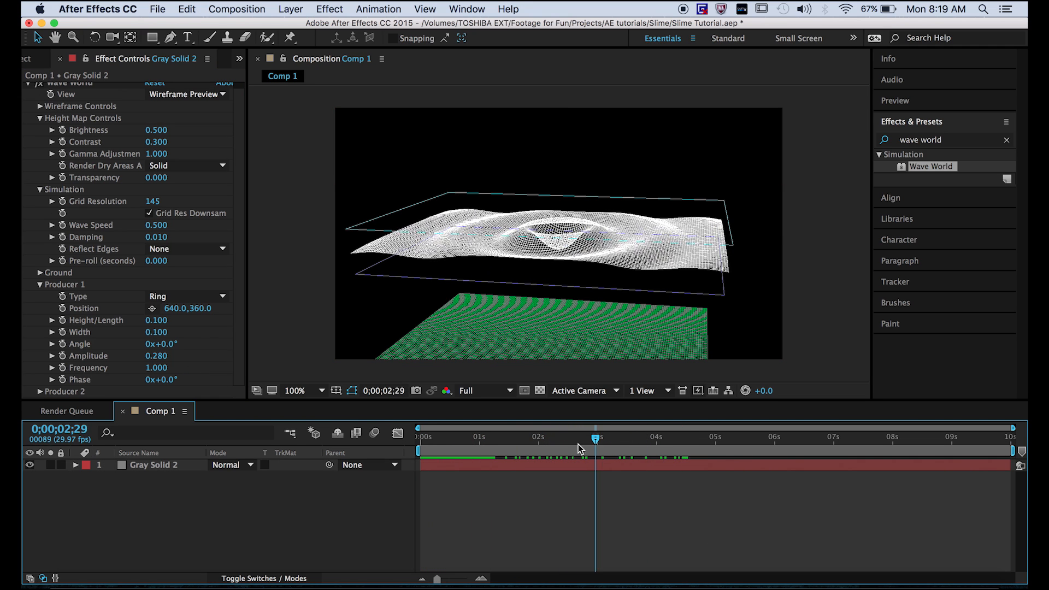
click(187, 99)
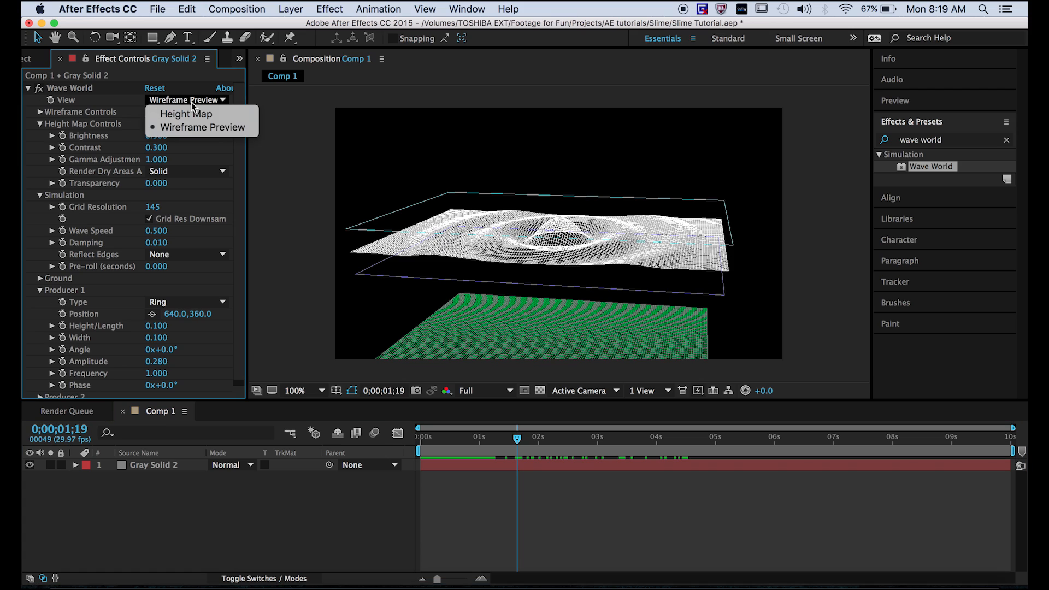
click(185, 113)
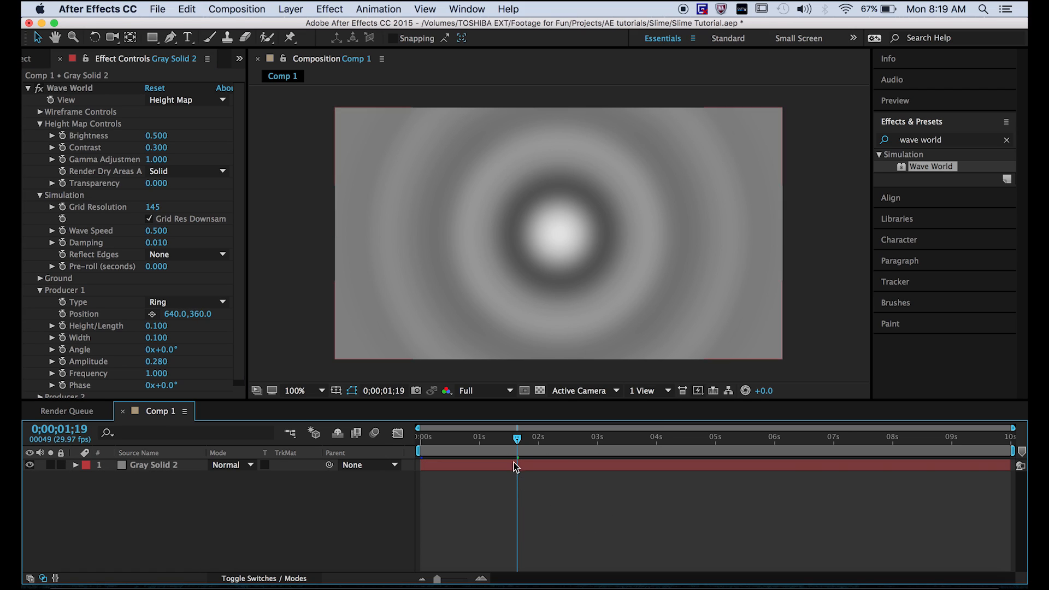
click(943, 140)
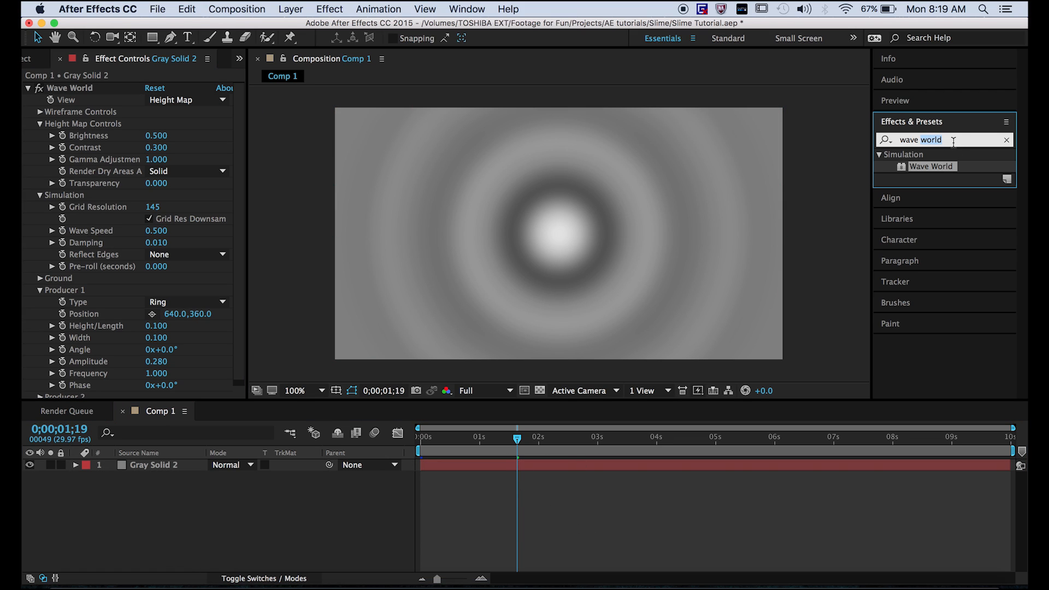
Add CC Ball Action with Grid Spacing 1, twisting by Brightness at -90°
text(cc ball)
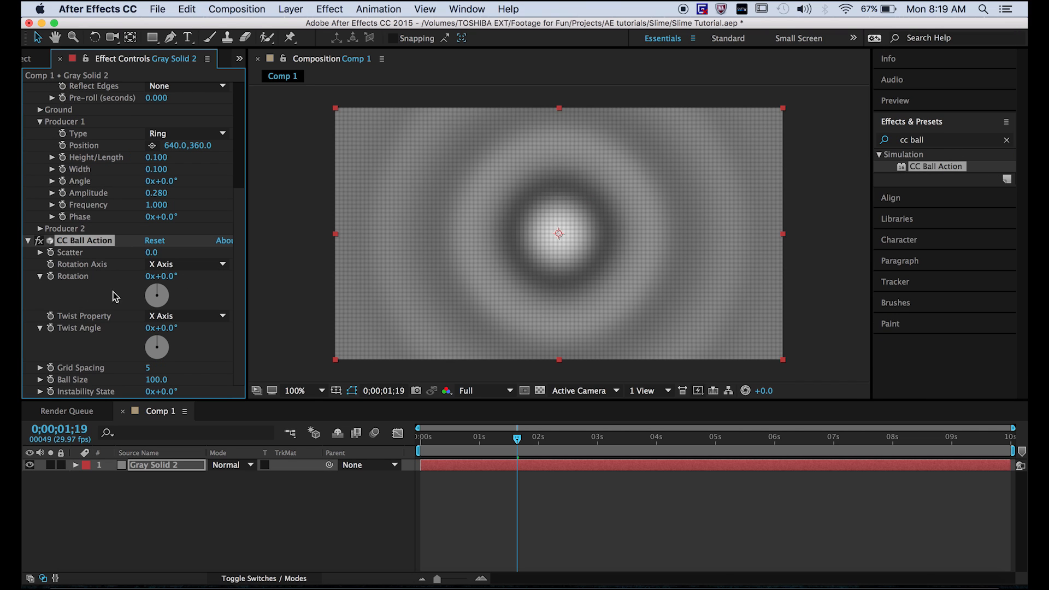
mouse_move(152, 373)
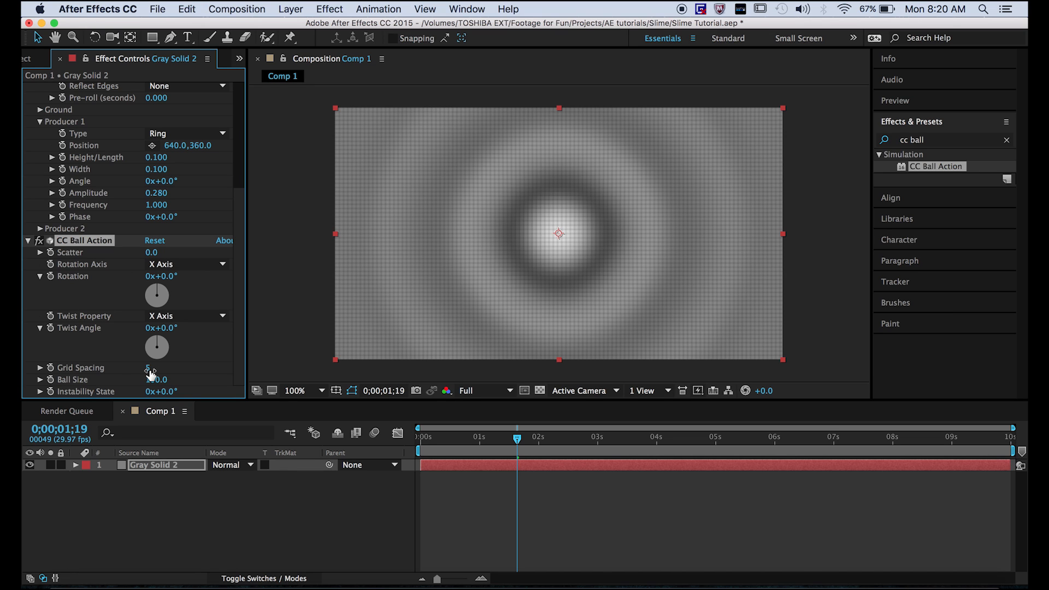
drag(145, 379, 158, 379)
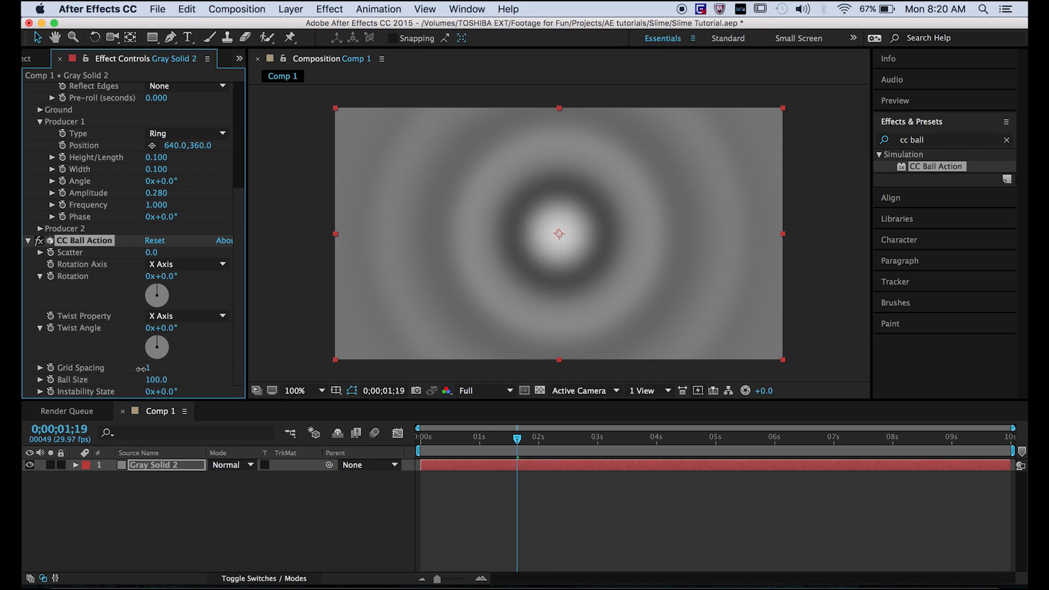
click(186, 315)
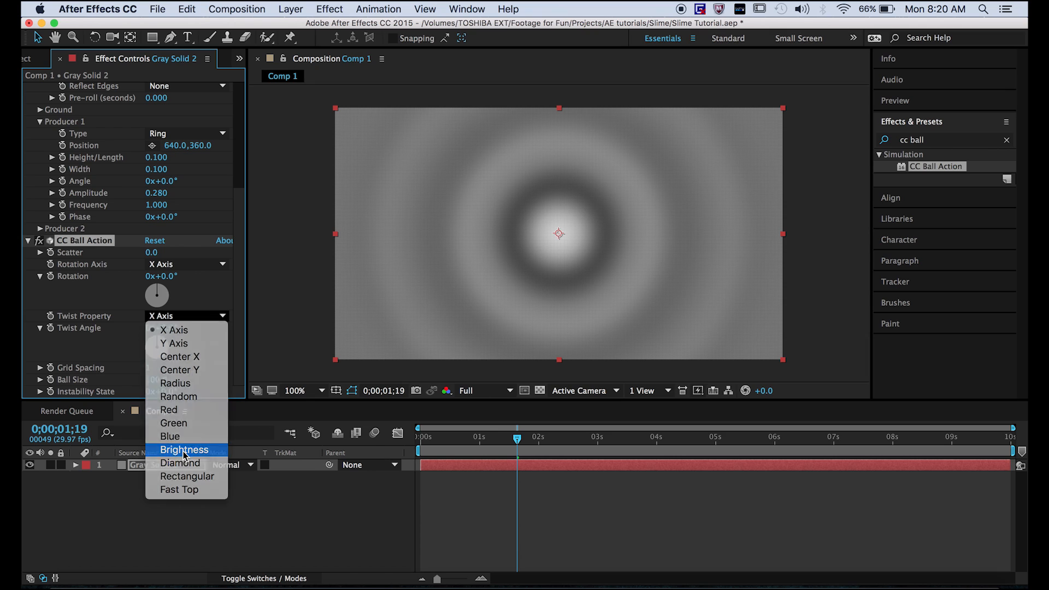
click(185, 449)
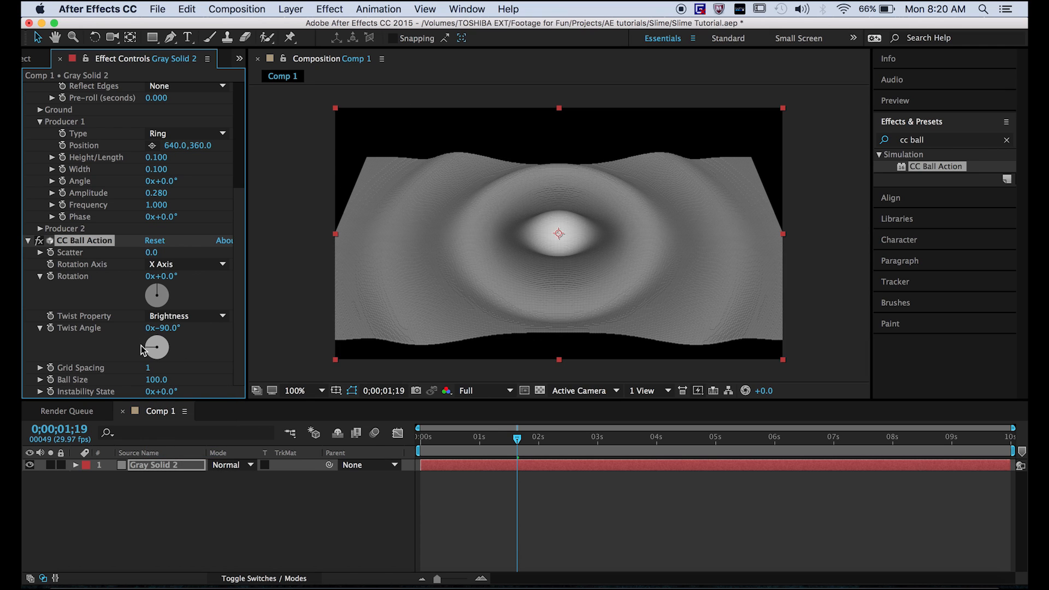
mouse_move(160, 356)
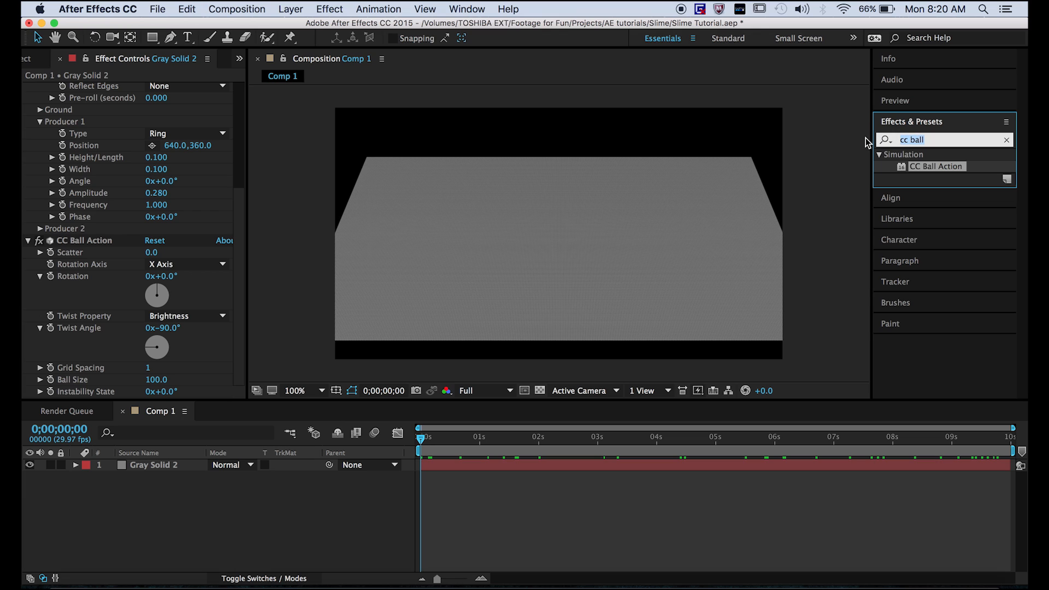
Apply Fast Blur with Blurriness 12 to the wavy surface and clear the effects search
text(fast blur)
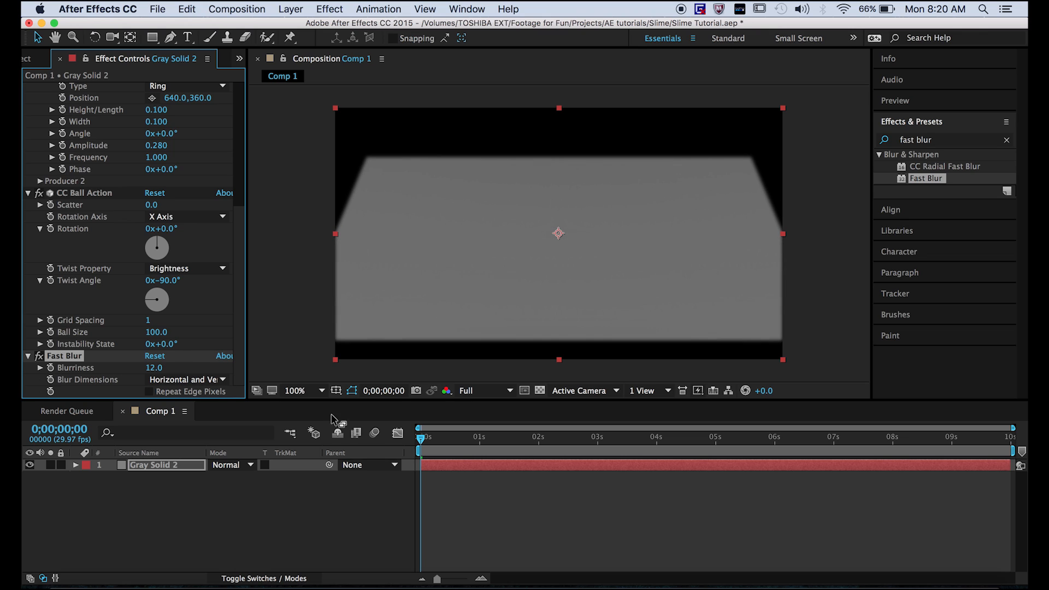
click(936, 140)
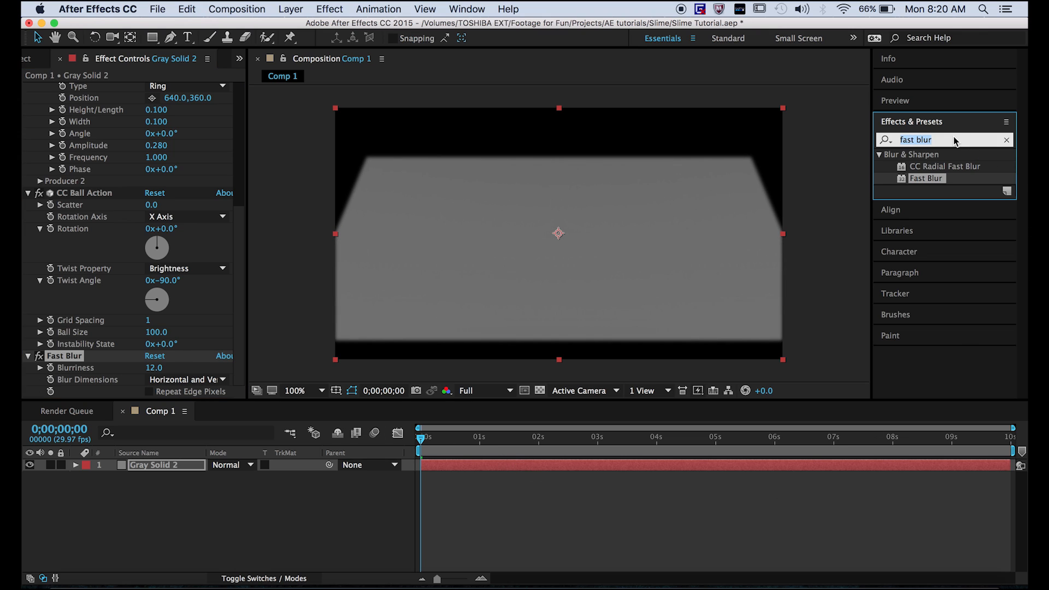
click(295, 391)
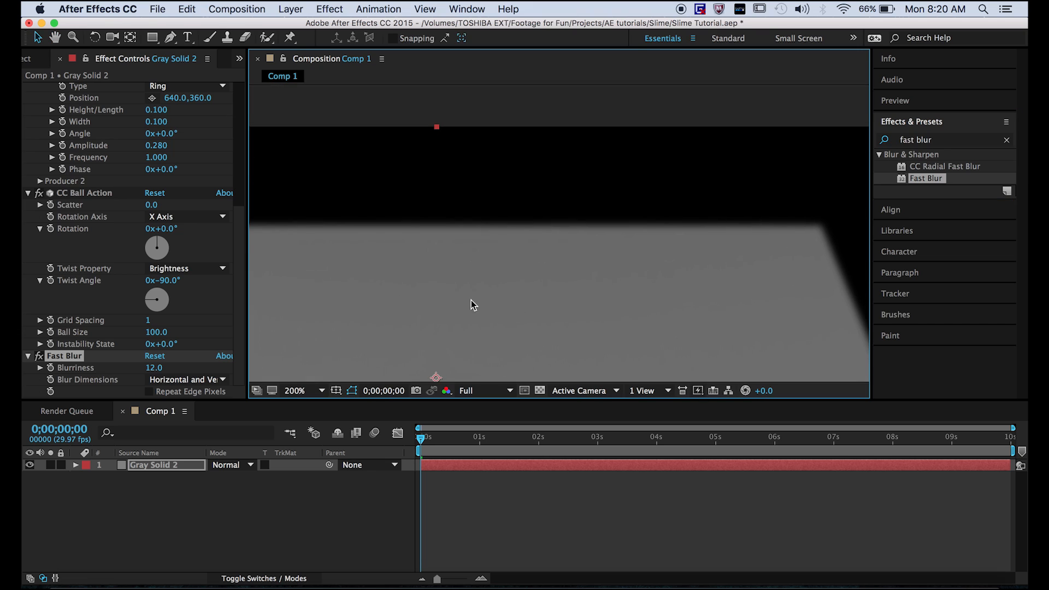
mouse_move(558, 310)
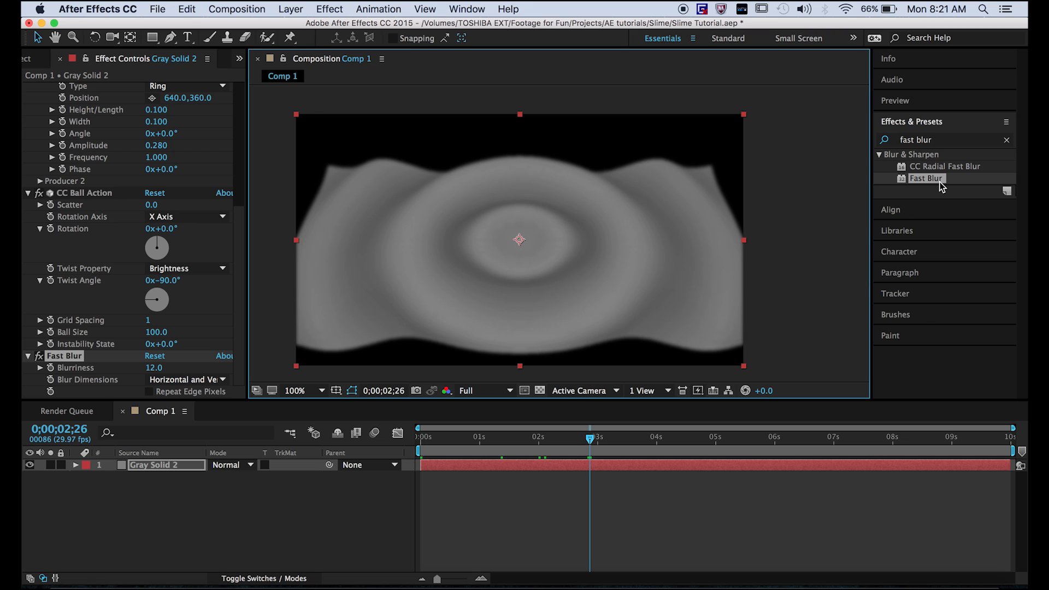
mouse_move(945, 144)
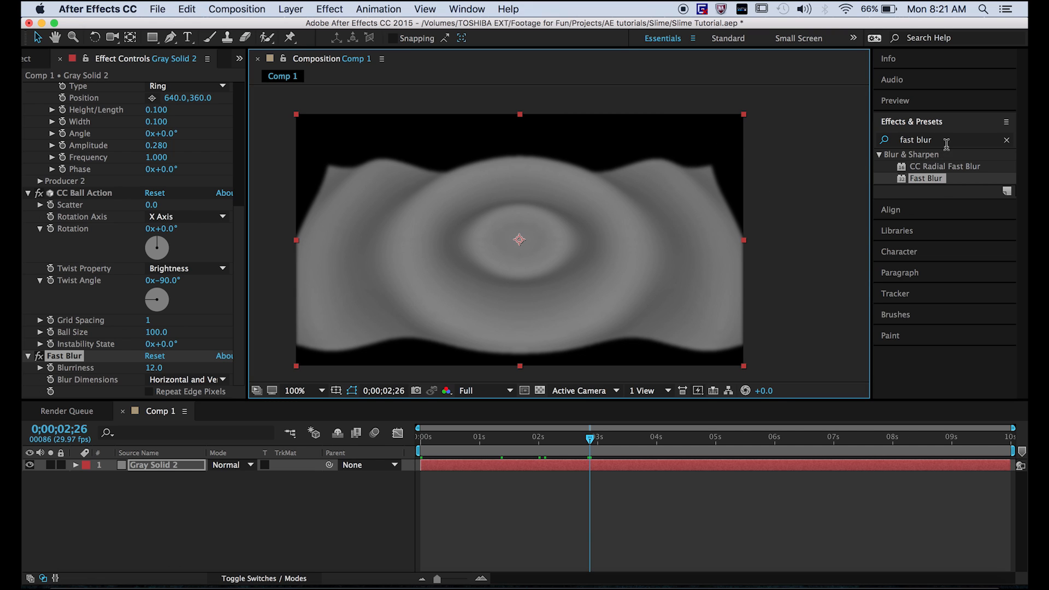
click(916, 140)
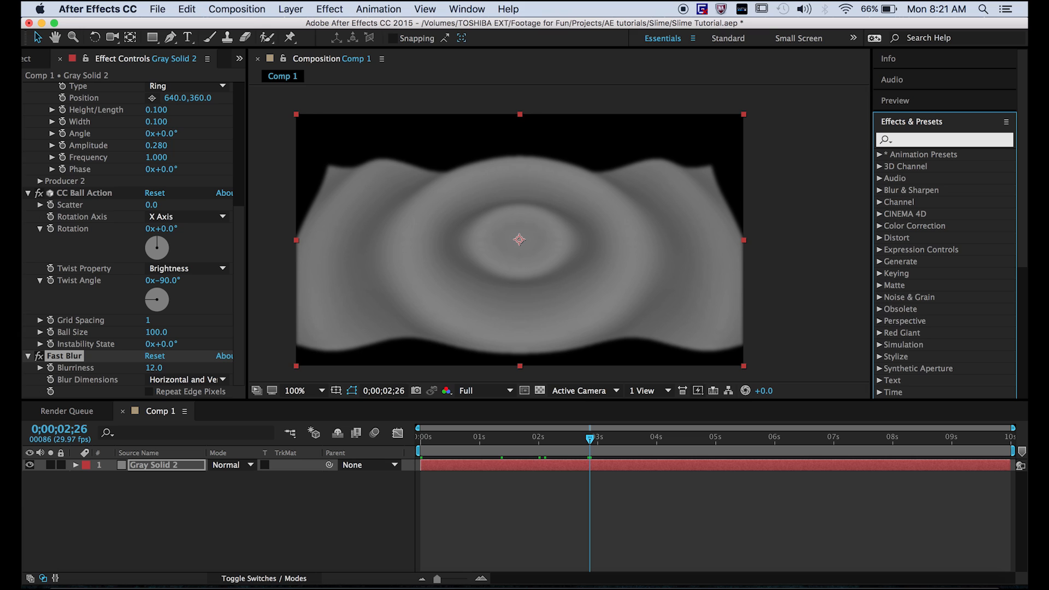
Search Effects & Presets for Roughen Edges to add it to Gray Solid 2
text(roughen)
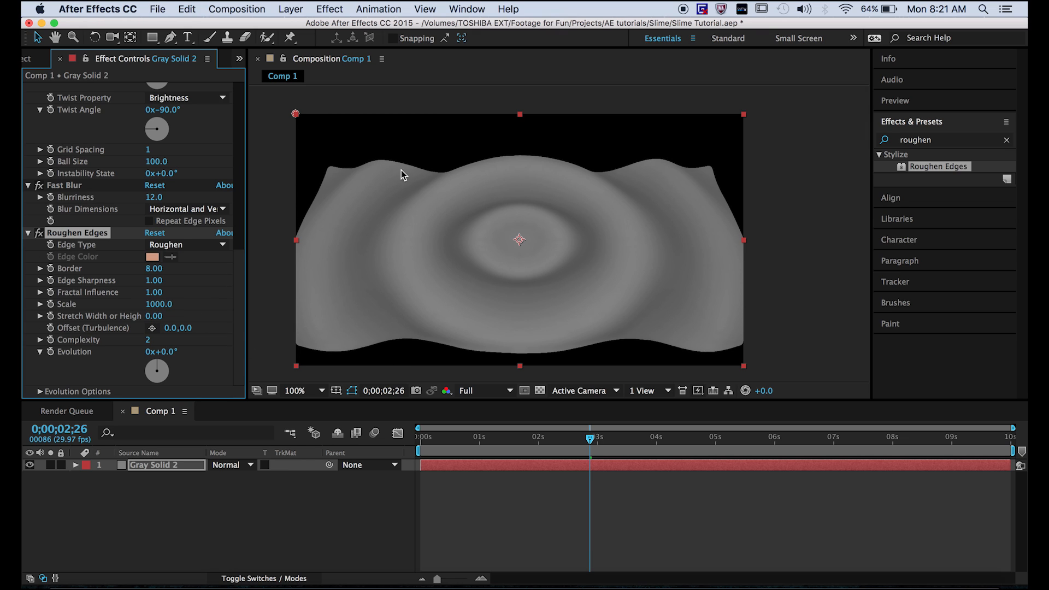
mouse_move(608, 456)
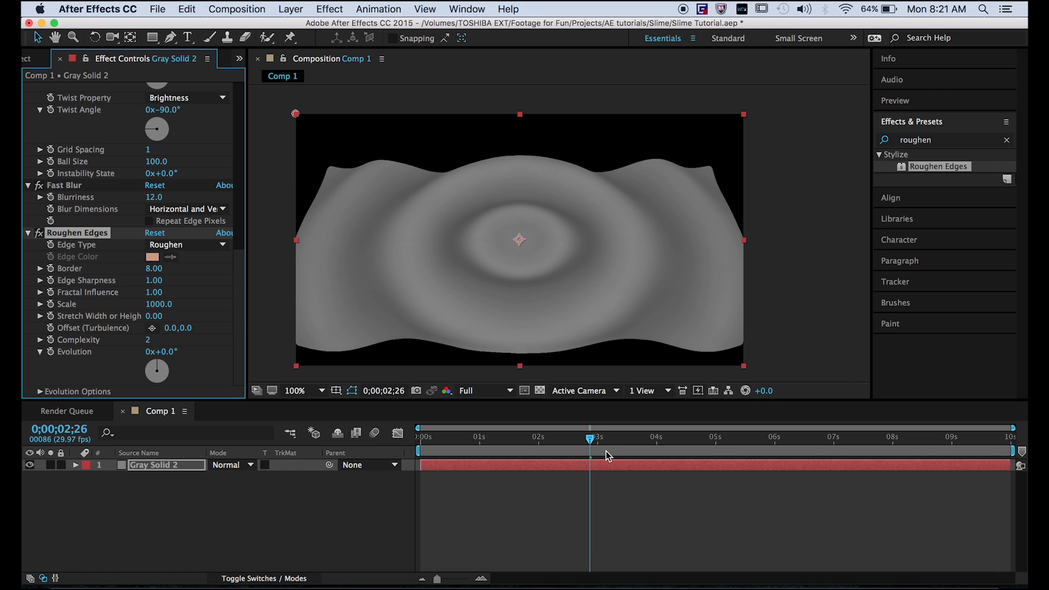
mouse_move(587, 443)
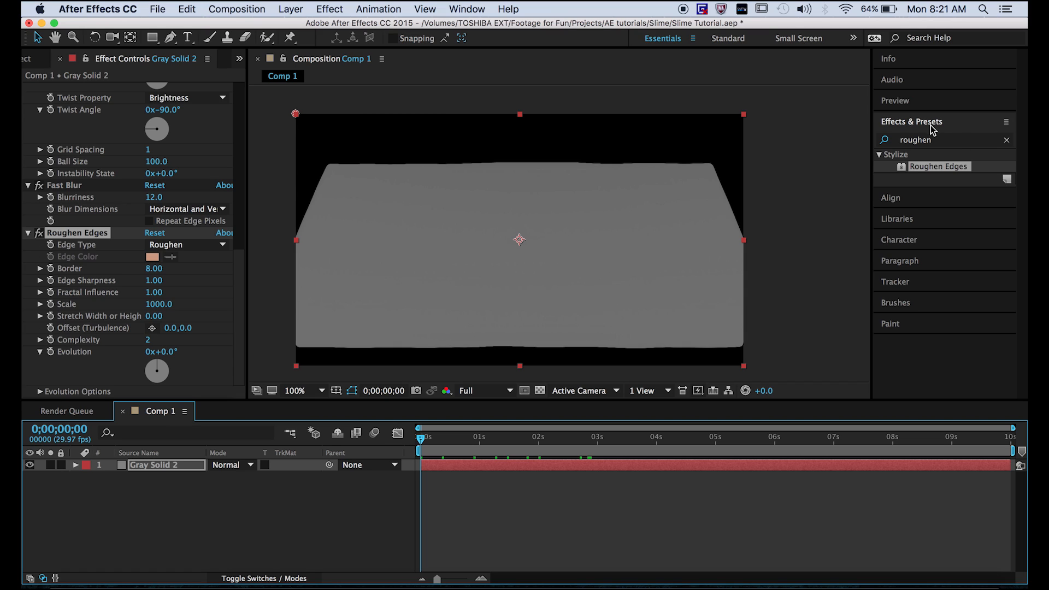
Apply CC Glass with Surface Height 100, Displacement 0 and Bump Map None
text(cc glass)
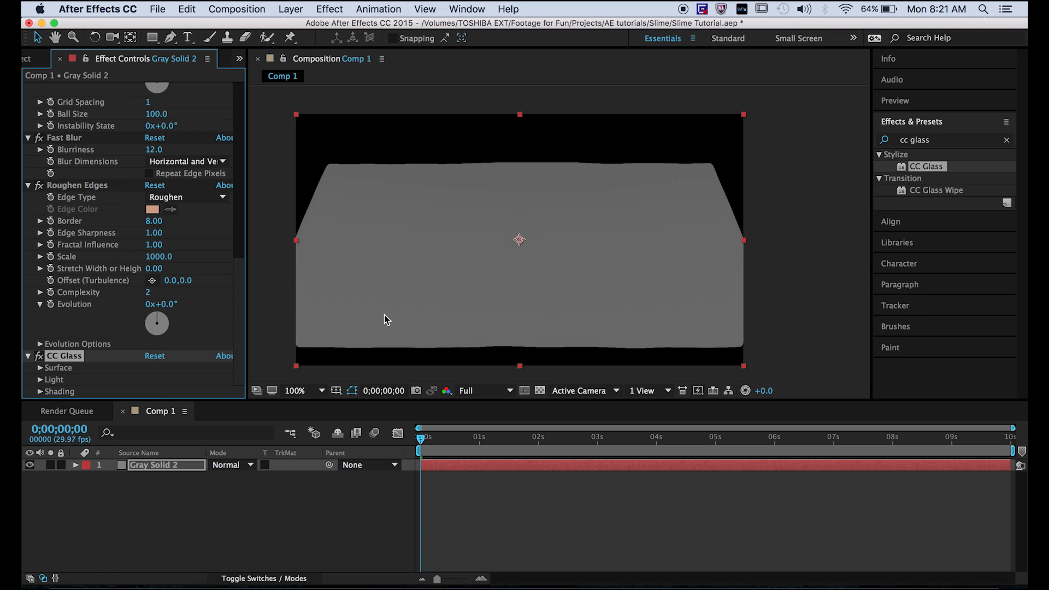
click(41, 308)
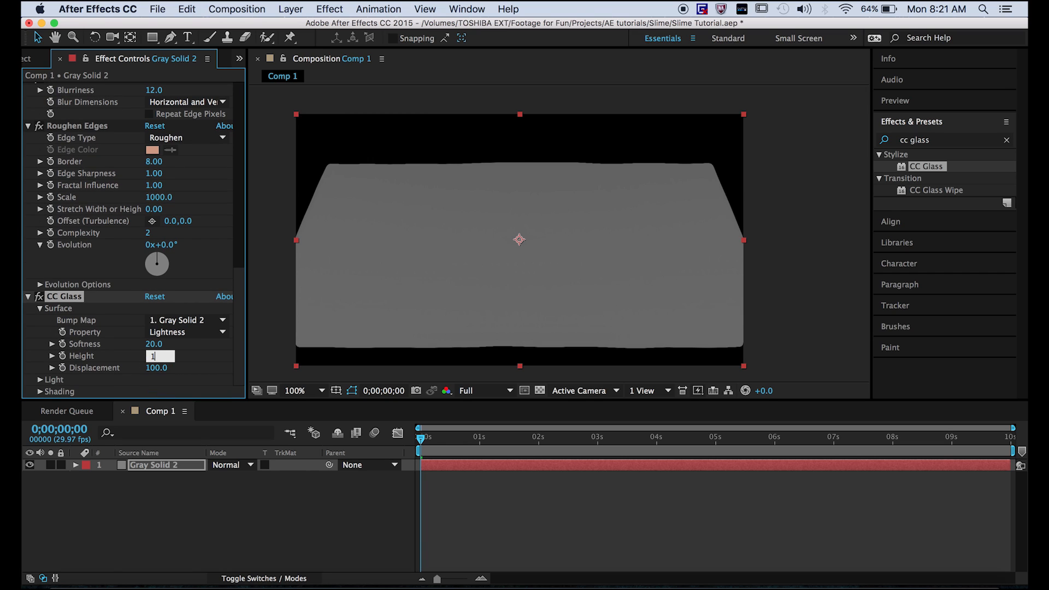
text(100.0)
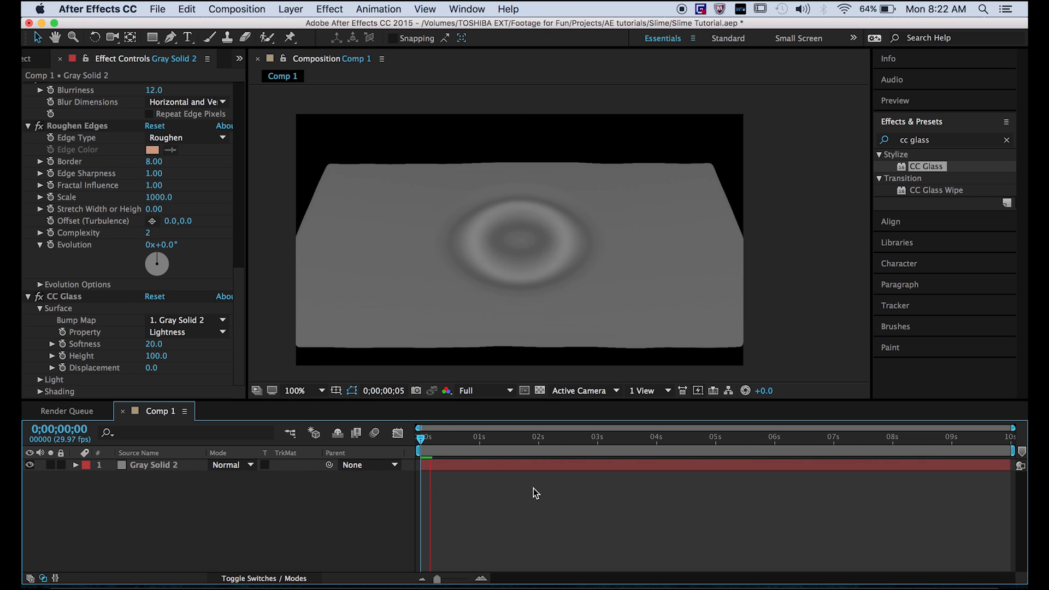
click(187, 320)
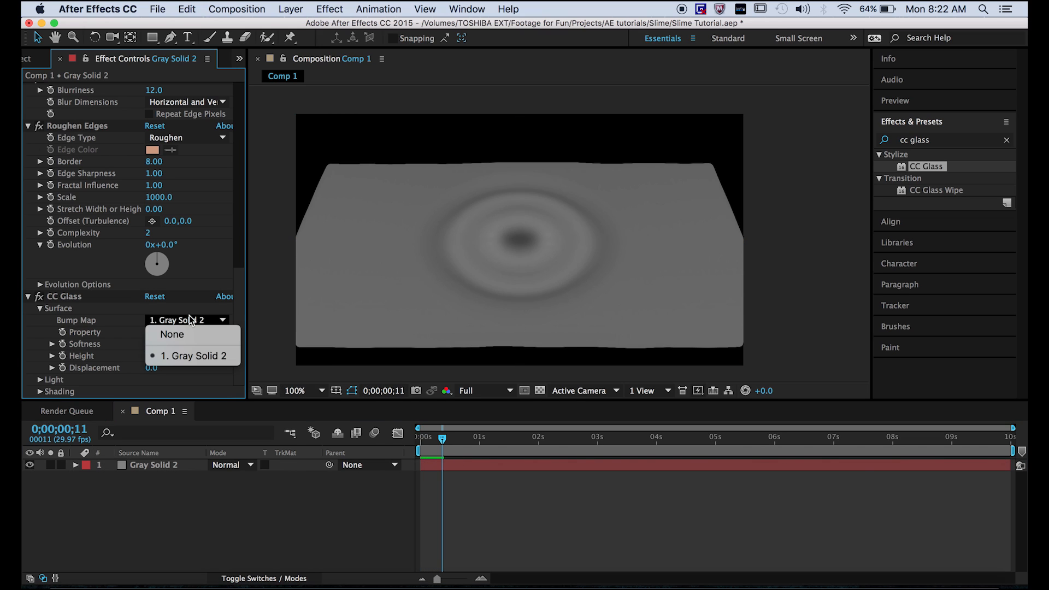
click(172, 335)
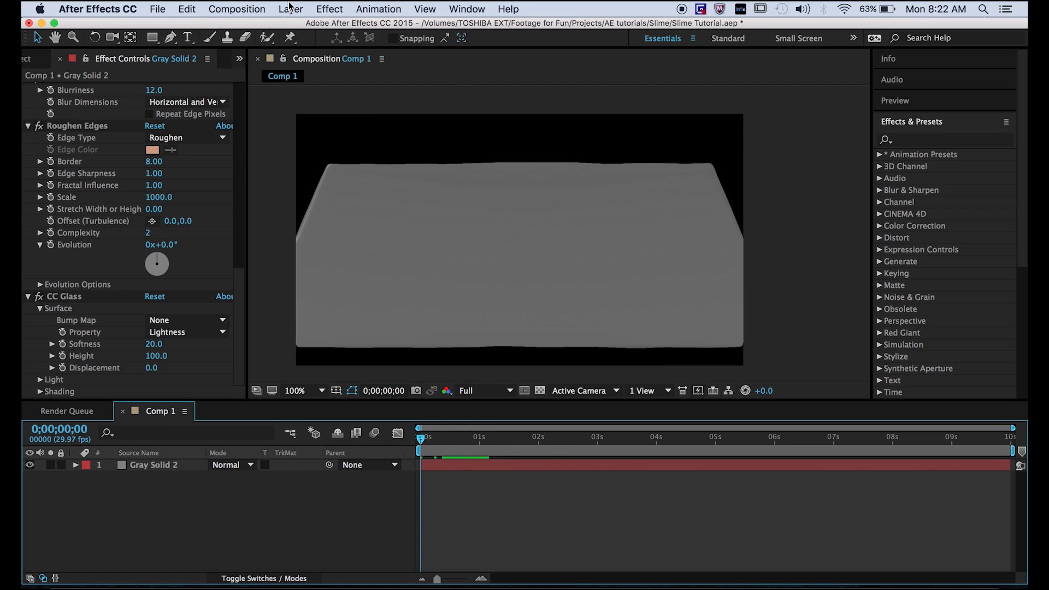
Add Camera 1 as a Two-Node Camera layer with default settings
click(290, 9)
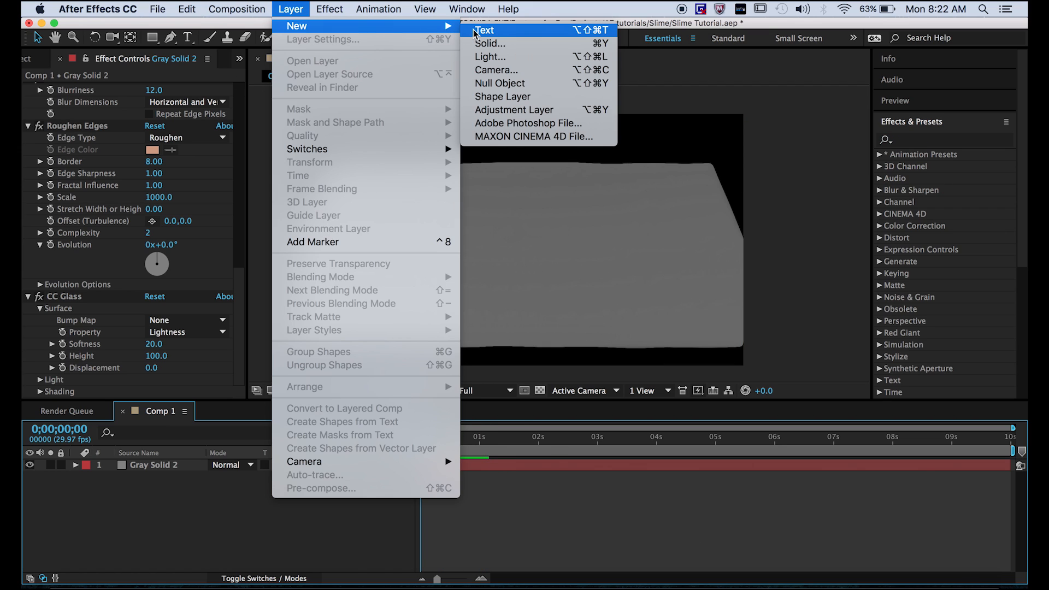
click(496, 69)
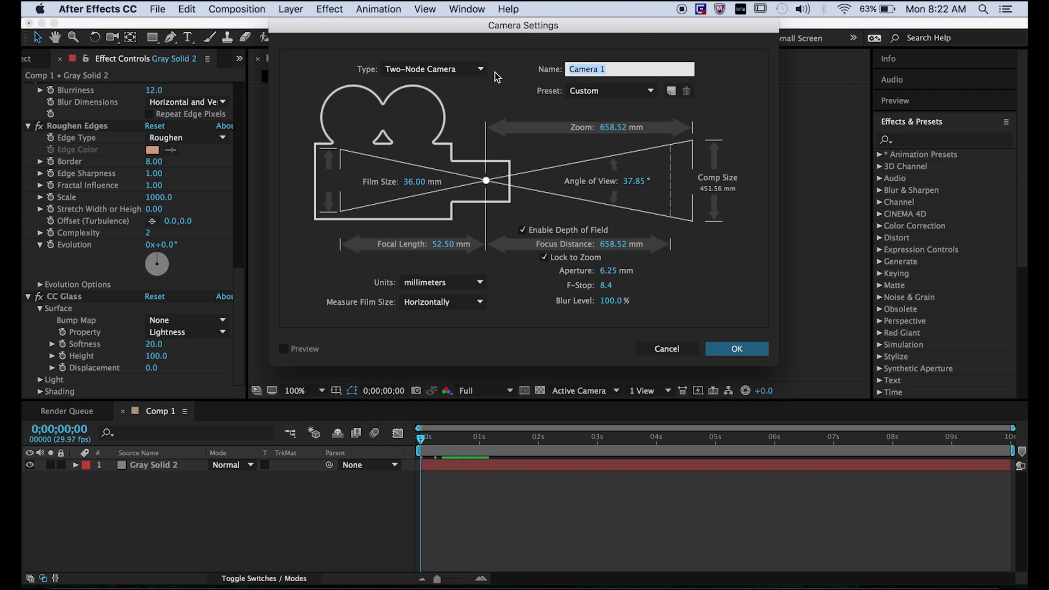
mouse_move(708, 287)
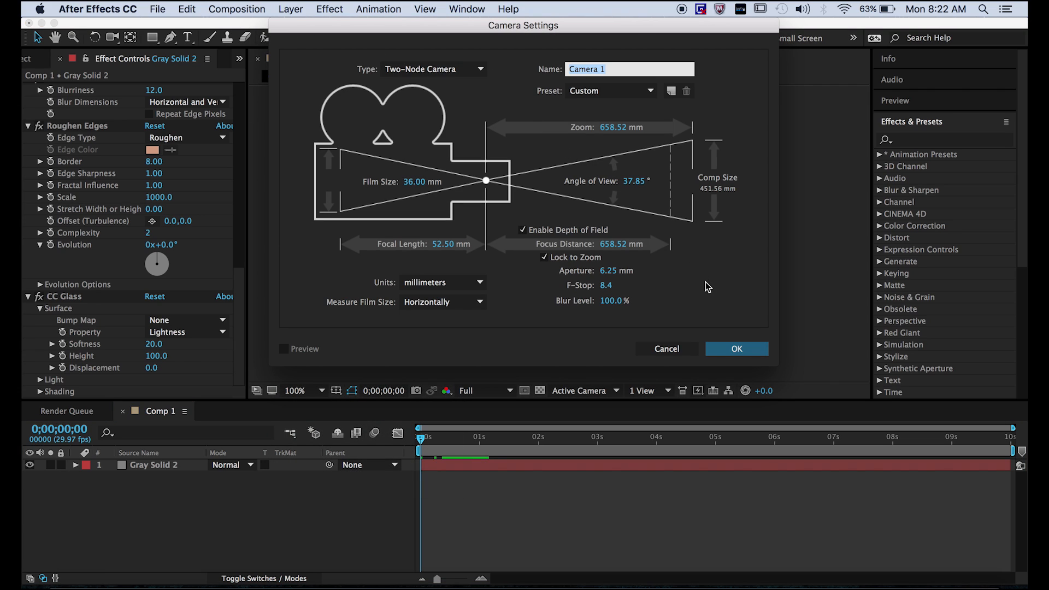
click(736, 348)
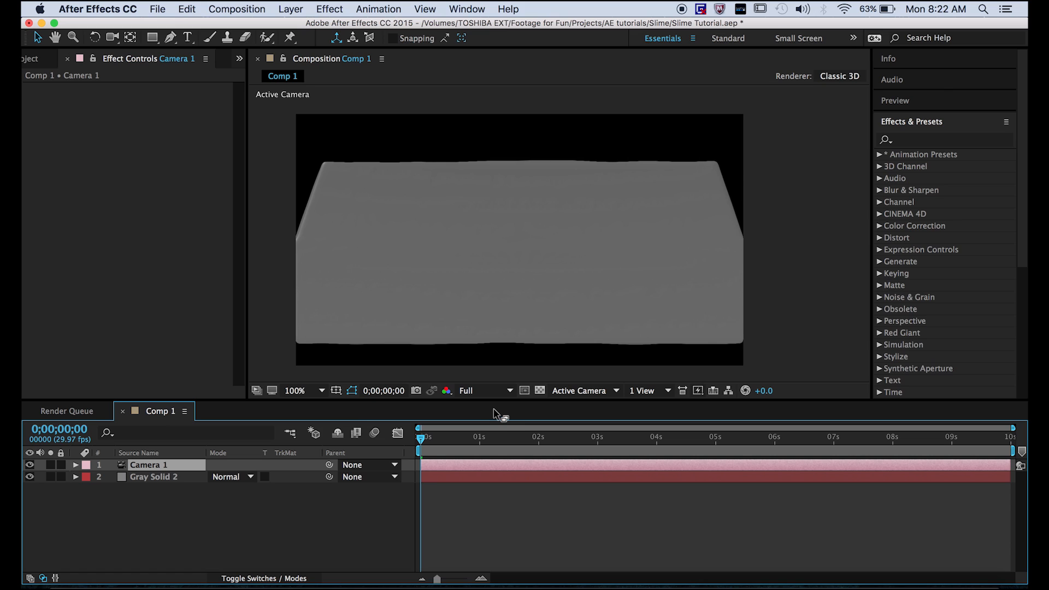
mouse_move(434, 410)
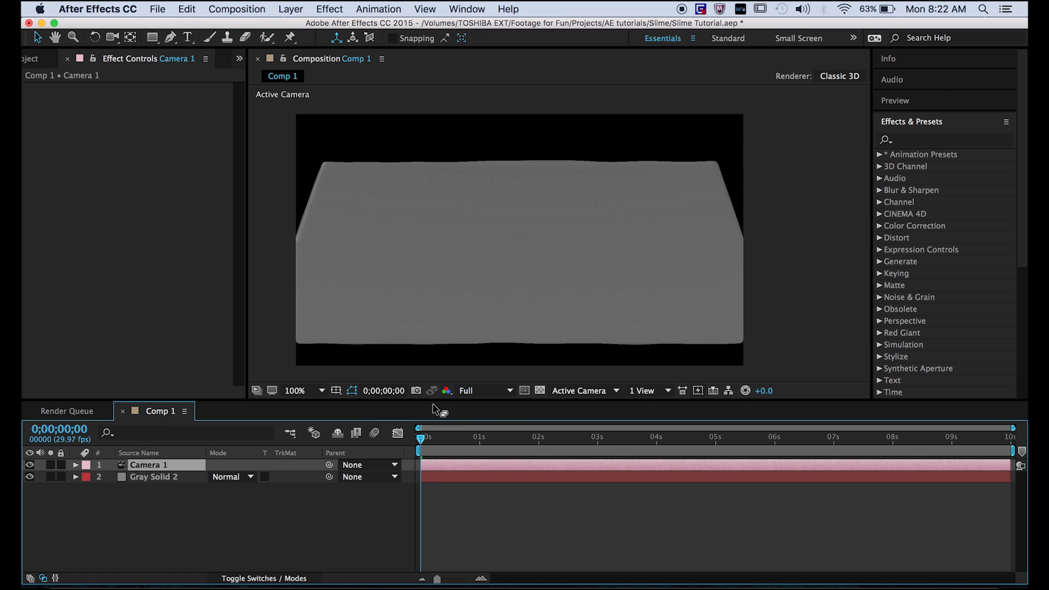
Add a new light layer, Light 1, above the camera
click(290, 9)
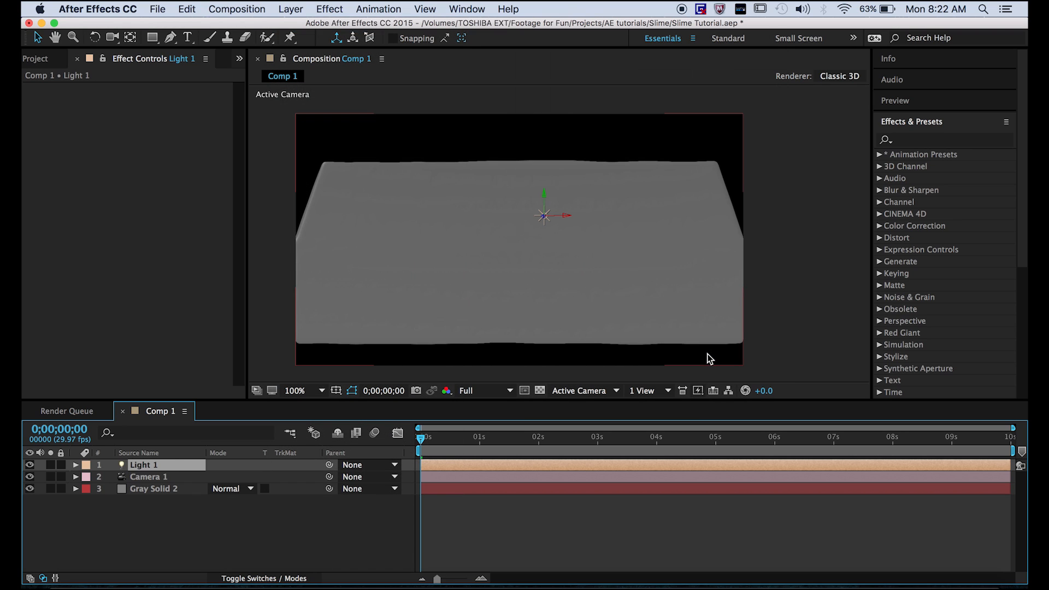
mouse_move(159, 487)
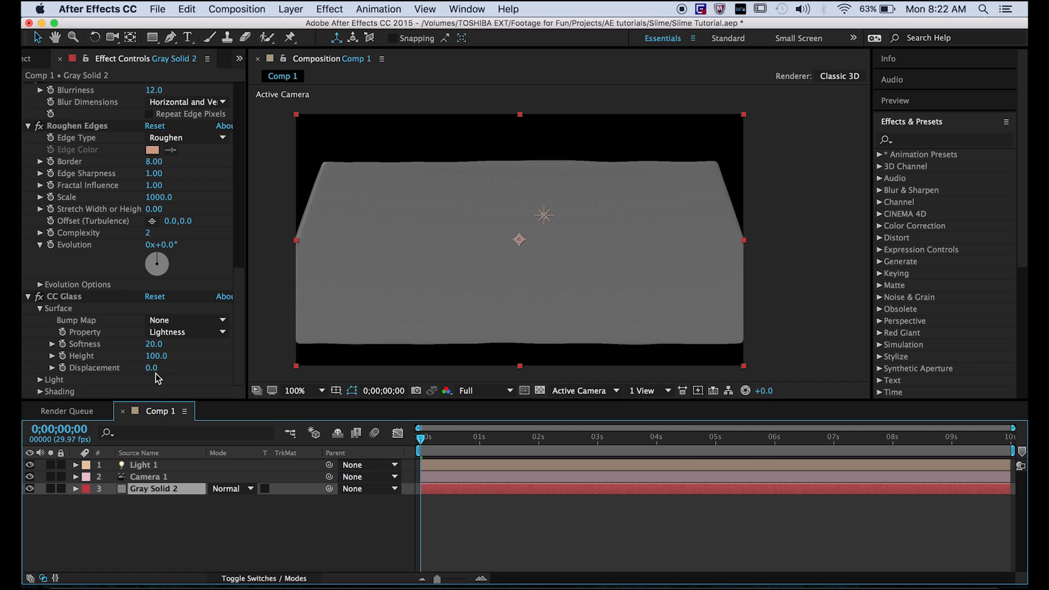
Set CC Glass lighting to use AE Lights
click(185, 319)
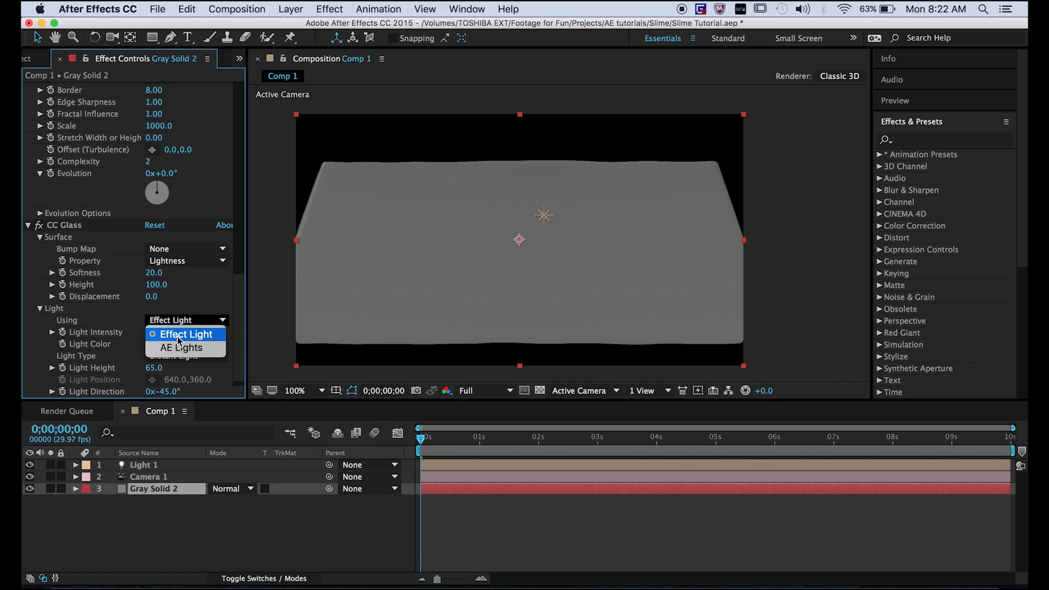
click(181, 348)
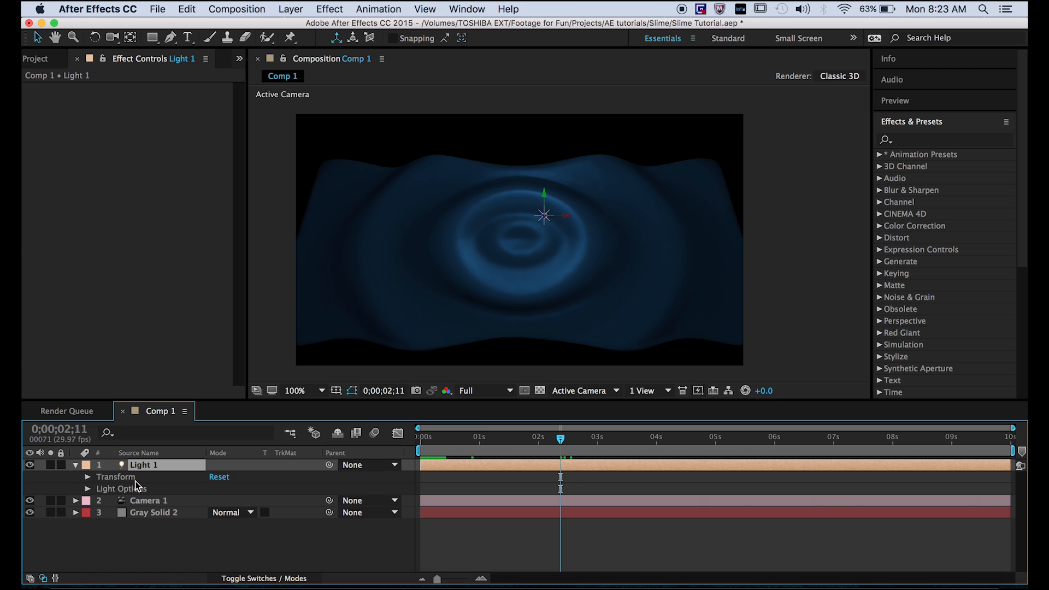
Reveal Light 1's options and drag the light above and right of the surface centre
click(88, 489)
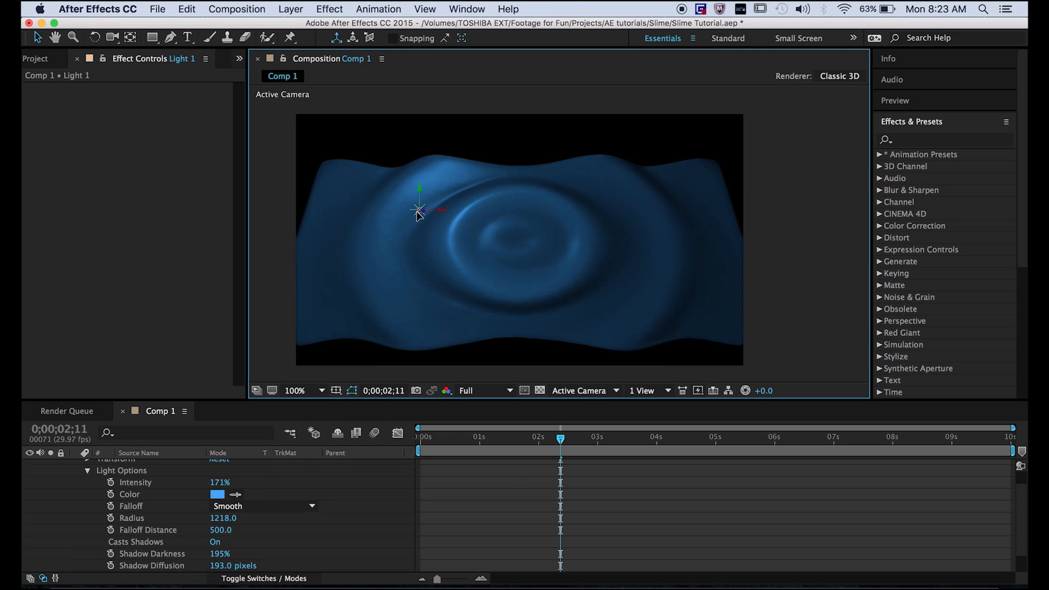
drag(418, 211, 577, 234)
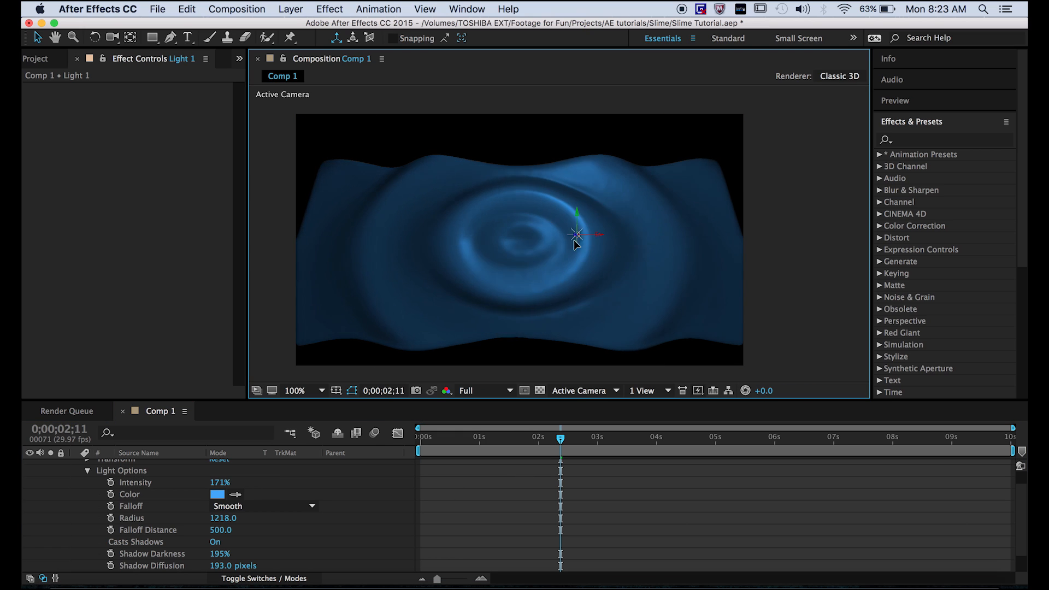
drag(577, 234, 577, 184)
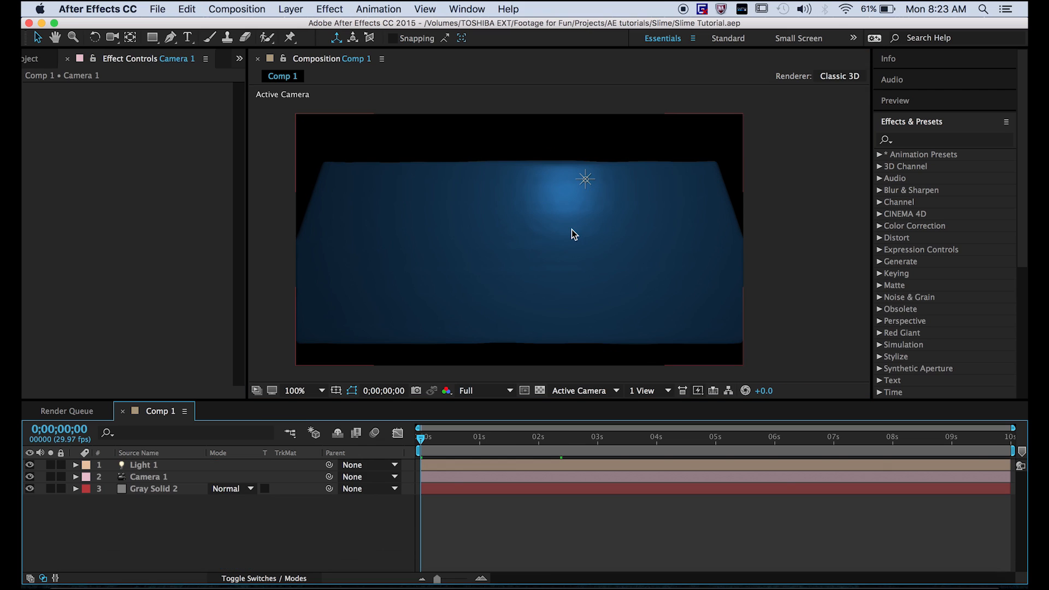
mouse_move(511, 283)
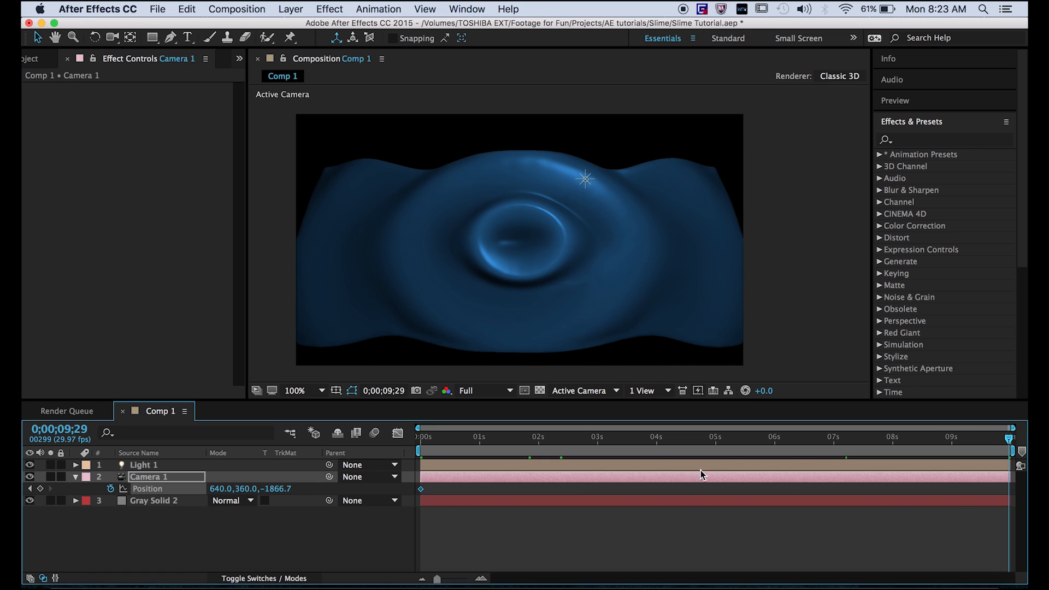
Move the playhead to 2;15 and trim Comp 1 to the work area
click(658, 437)
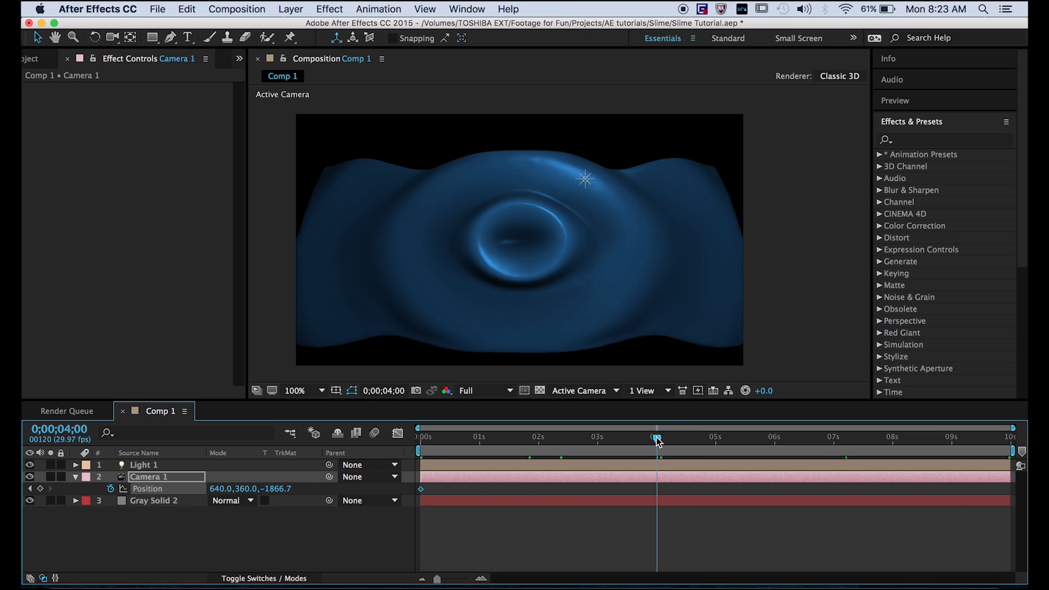
drag(658, 437, 568, 437)
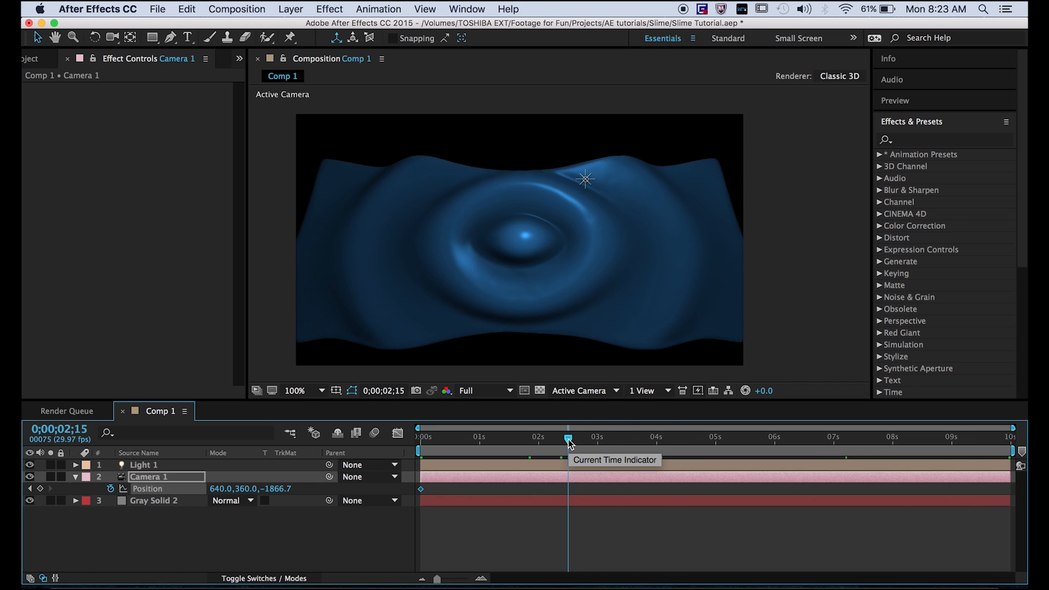
right_click(568, 438)
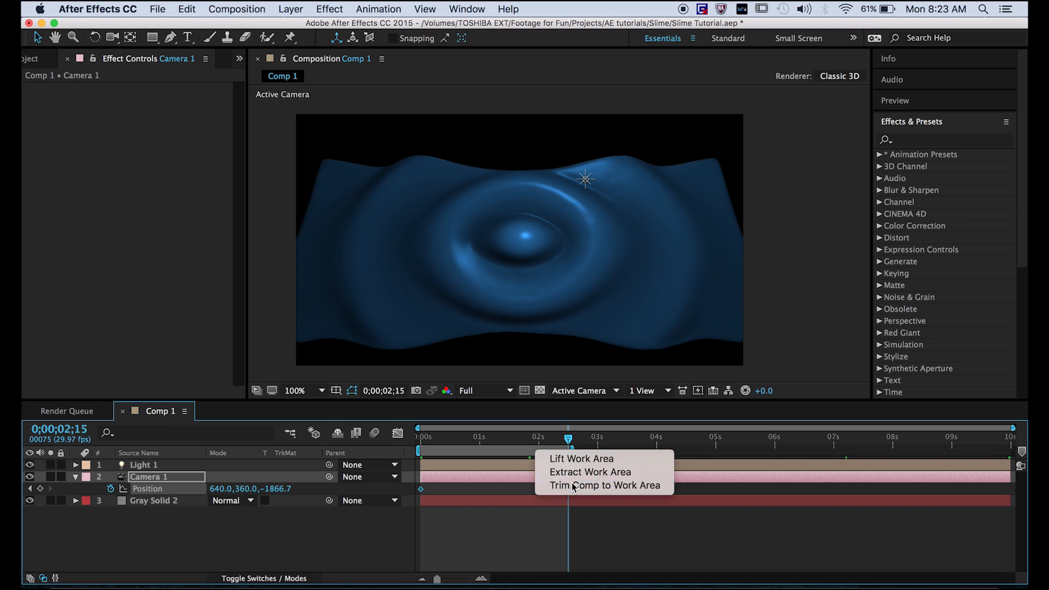
click(587, 484)
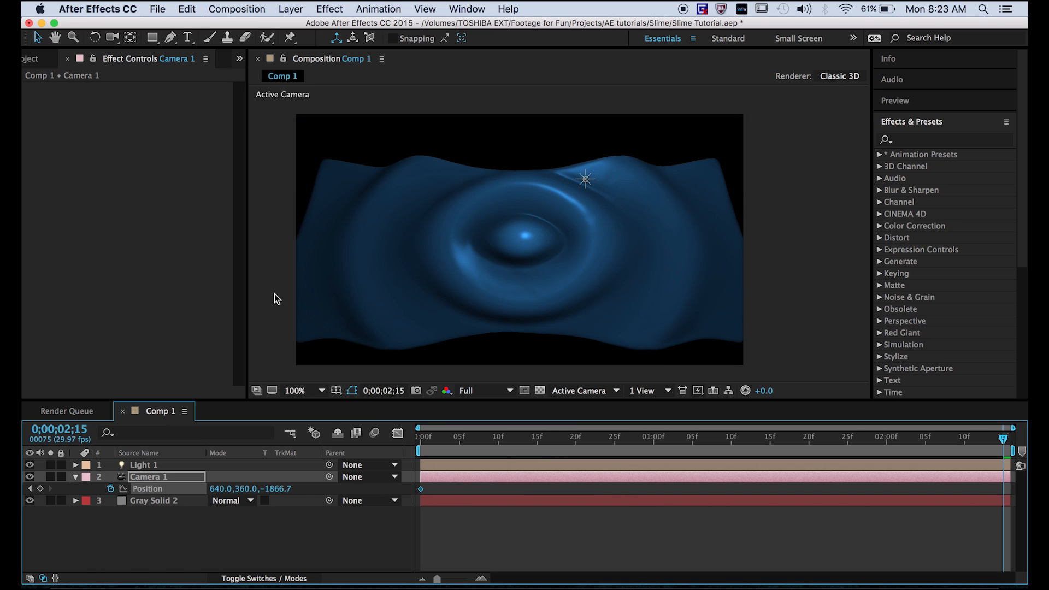
Keyframe Camera 1 Position at 199.7, 328.8, -778.2 on the final frame, then preview
click(113, 38)
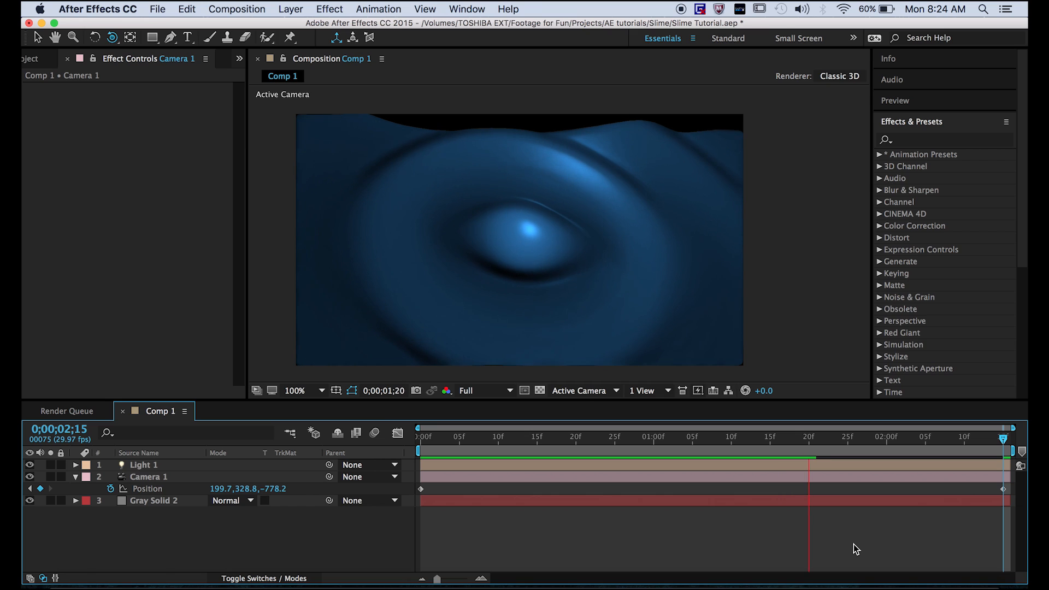
drag(809, 437, 863, 437)
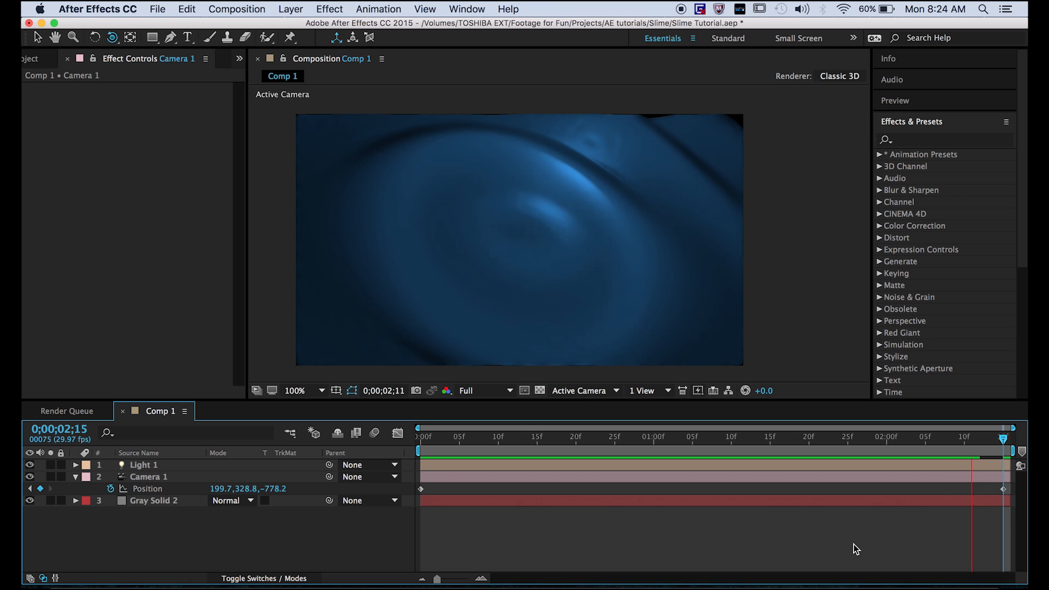
click(668, 436)
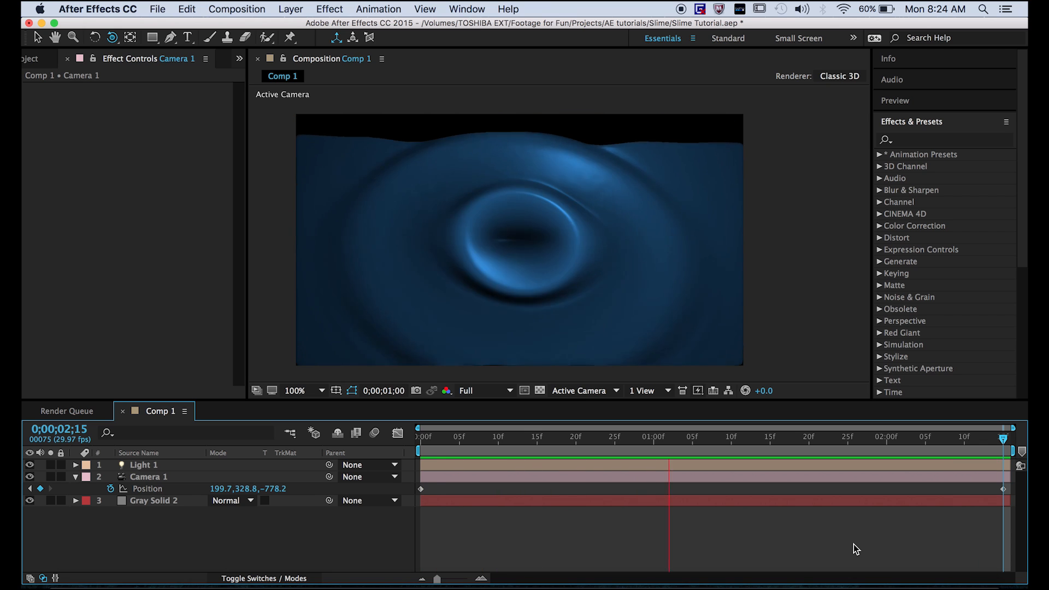